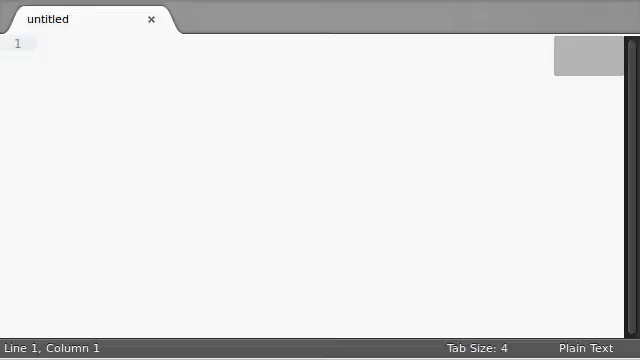
{"action": "mouse_move", "coordinate": [537, 231]}
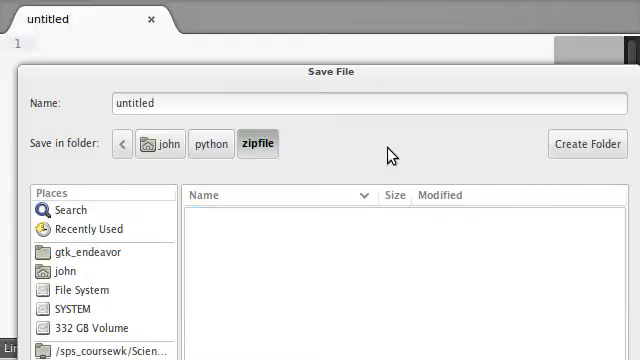
Save the new empty file as 00_create_file.py in the python/zipfile folder
{"action": "left_click", "coordinate": [200, 103]}
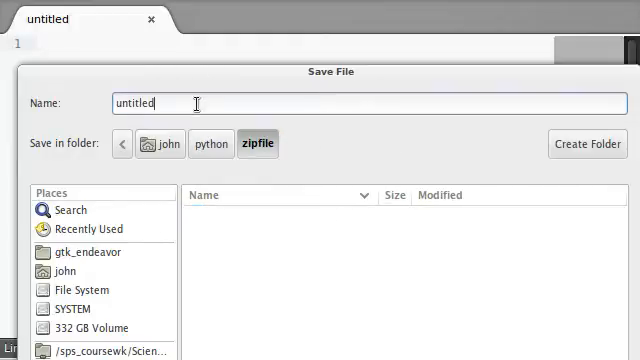
{"action": "type", "text": "00_"}
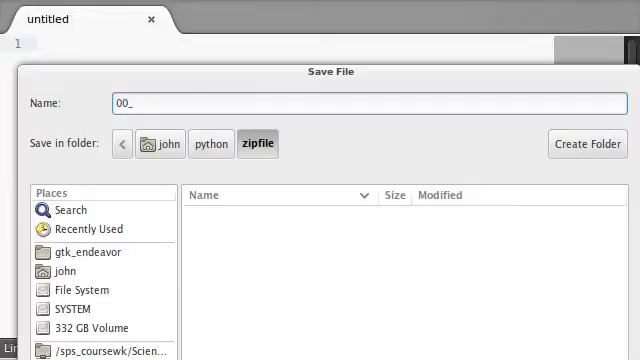
{"action": "type", "text": "create_file"}
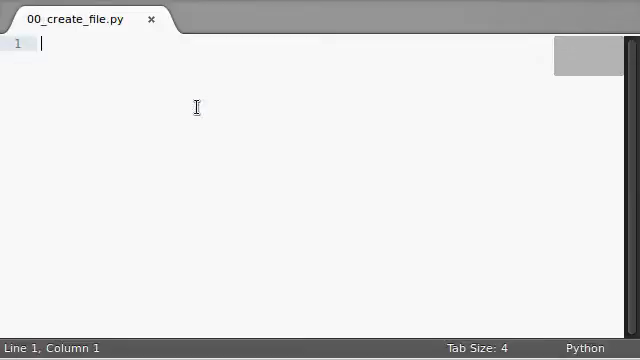
Write the #!/usr/bin/env python shebang line
{"action": "type", "text": "#!/usr."}
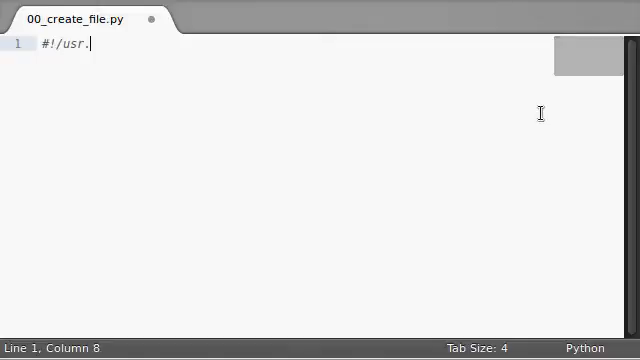
{"action": "type", "text": "bin/"}
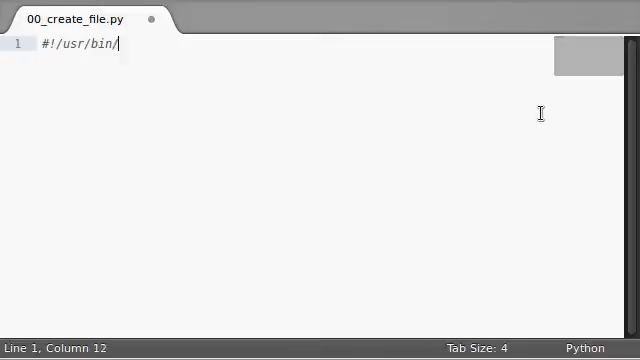
{"action": "type", "text": "env python"}
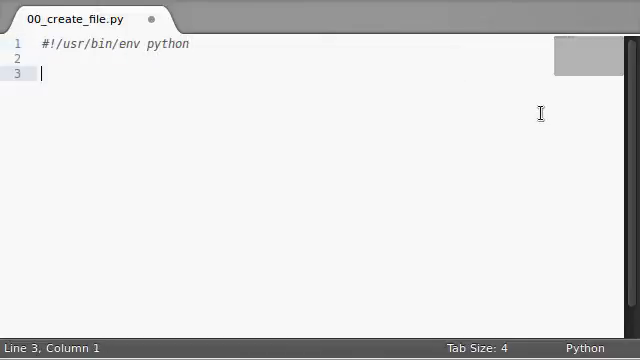
Add an empty def main():, a __main__ guard calling main(), and import zipfile
{"action": "type", "text": "def main():"}
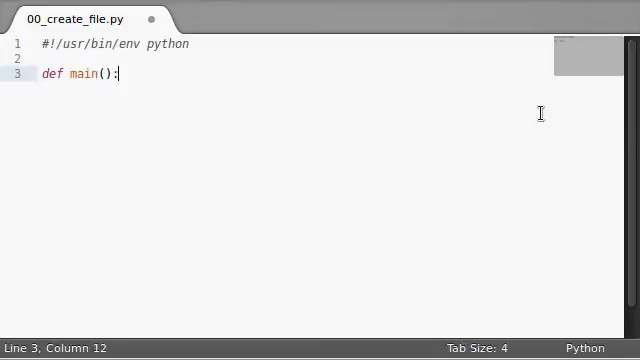
{"action": "type", "text": "if"}
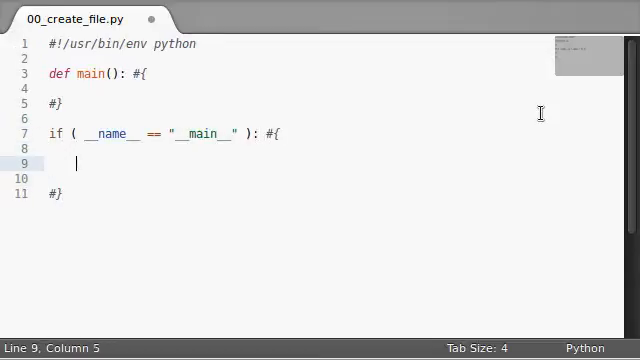
{"action": "type", "text": "main();"}
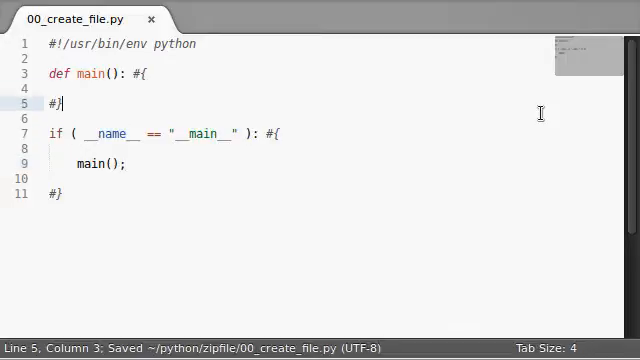
{"action": "type", "text": "imp"}
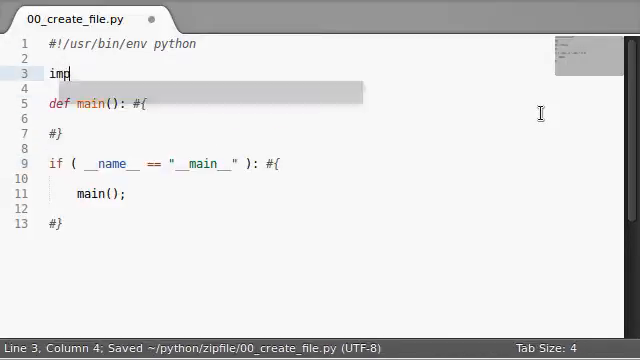
{"action": "type", "text": "ort zipfile;"}
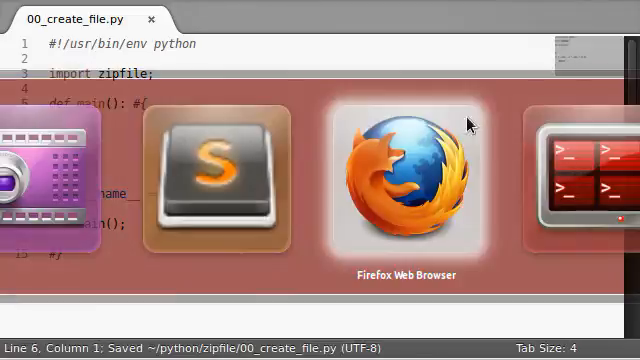
Switch to Firefox and read the zipfile docs down to ZipFile Objects
{"action": "left_click", "coordinate": [405, 180]}
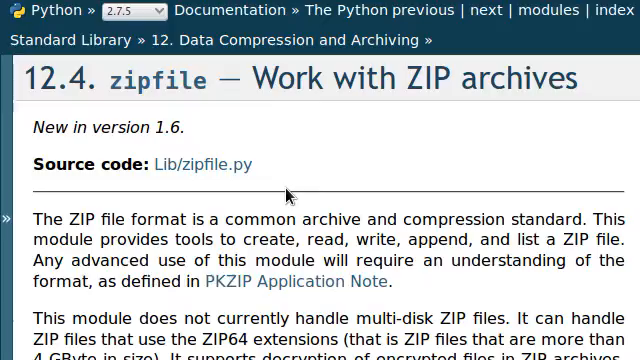
{"action": "scroll", "scroll_direction": "down", "scroll_amount": 3}
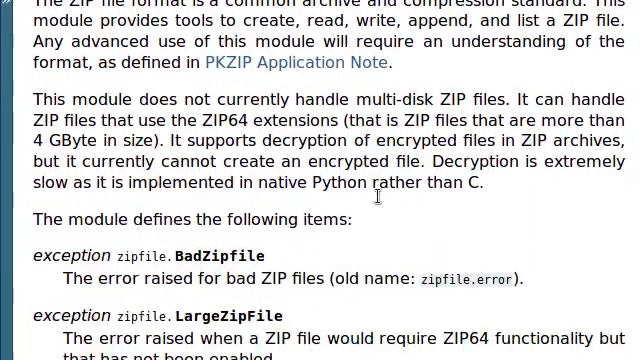
{"action": "scroll", "scroll_direction": "down", "scroll_amount": 3}
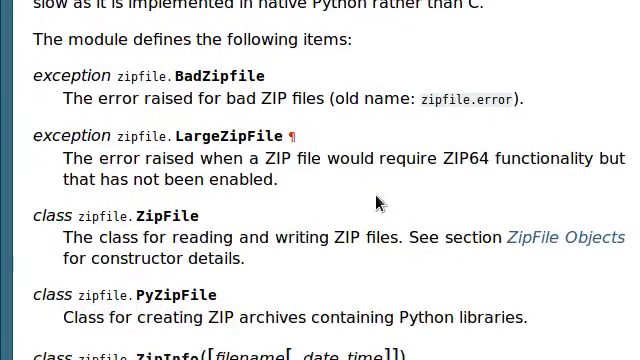
{"action": "scroll", "scroll_direction": "down", "scroll_amount": 3}
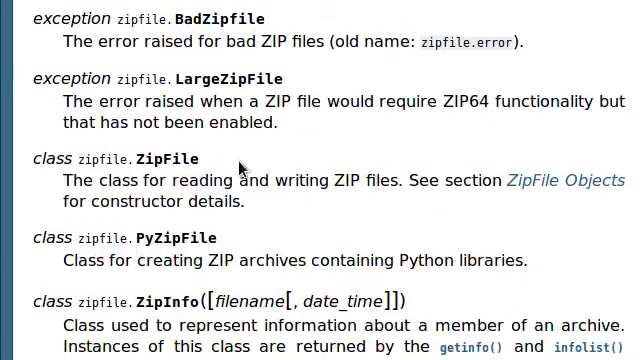
{"action": "scroll", "scroll_direction": "down", "scroll_amount": 3}
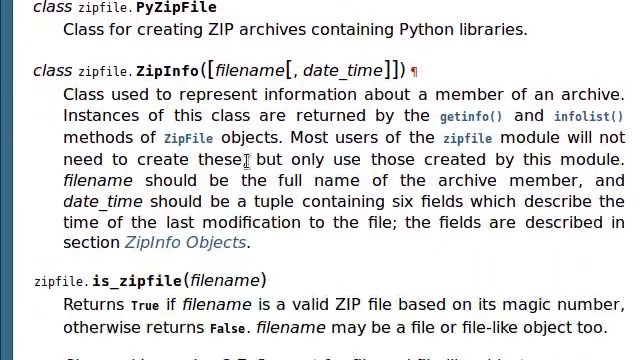
{"action": "scroll", "scroll_direction": "up", "scroll_amount": 3}
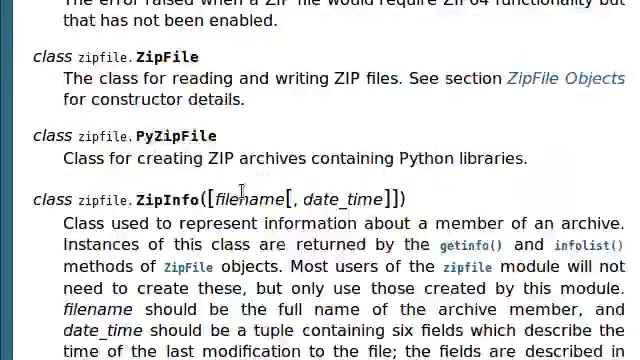
{"action": "scroll", "scroll_direction": "down", "scroll_amount": 3}
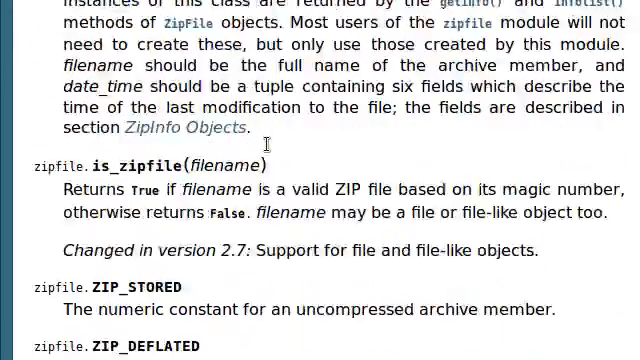
{"action": "scroll", "scroll_direction": "down", "scroll_amount": 3}
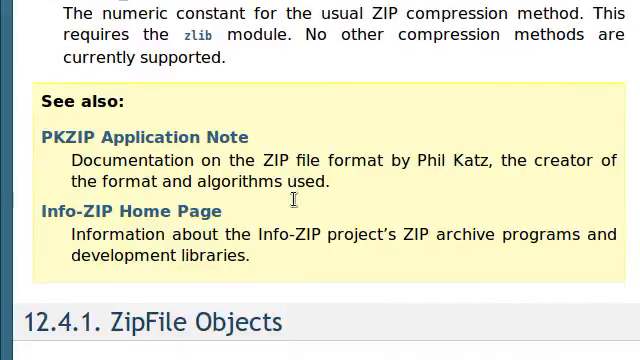
{"action": "scroll", "scroll_direction": "down", "scroll_amount": 3}
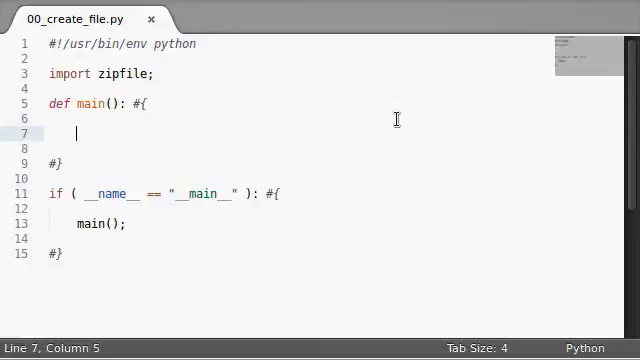
Save, change the import to from zipfile import *, and start a ZipFile call
{"action": "key", "text": "ctrl+s"}
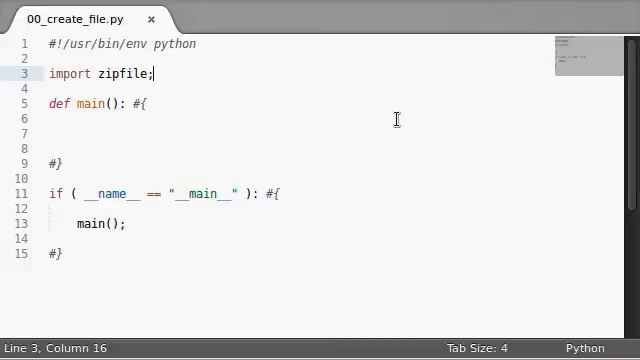
{"action": "type", "text": "from"}
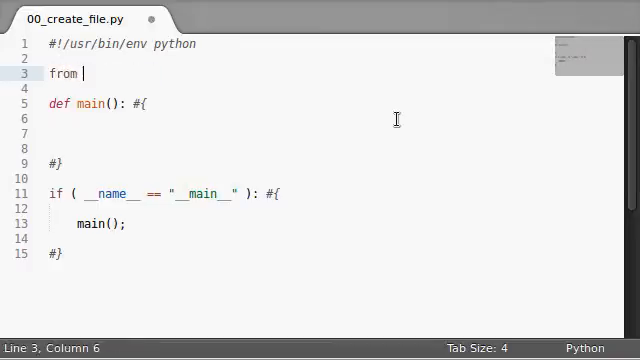
{"action": "type", "text": "zipfi"}
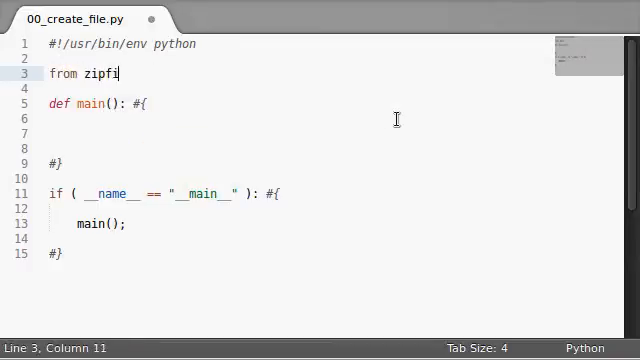
{"action": "type", "text": "le import *"}
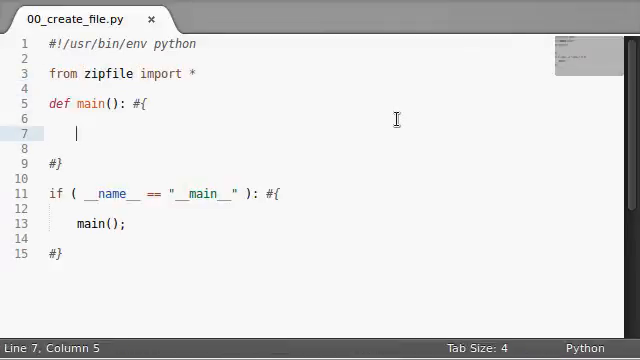
{"action": "type", "text": "ZipFile("}
{"action": "type", "text": "import"}
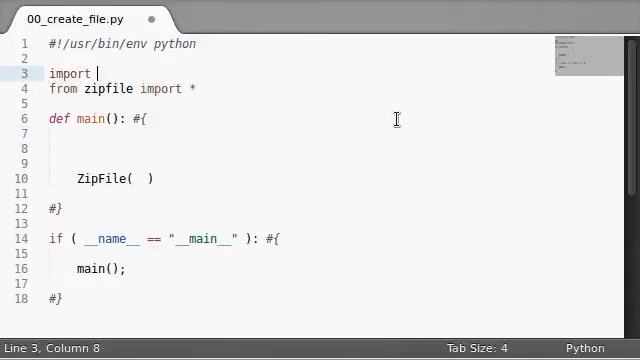
{"action": "type", "text": "zipfile"}
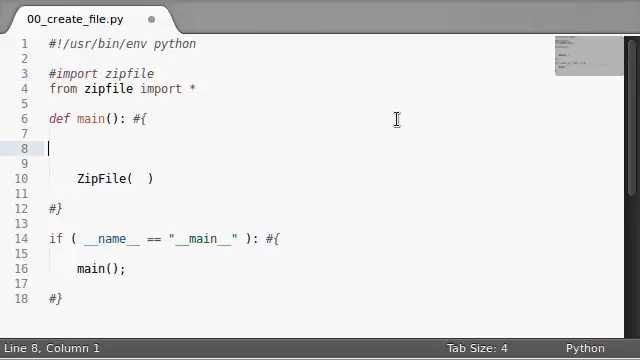
{"action": "type", "text": "zipfile.F"}
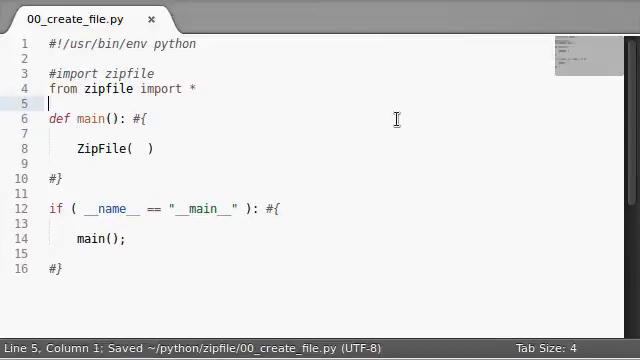
Define file_name = "shopping.zip" on the empty line inside main
{"action": "left_click", "coordinate": [60, 73]}
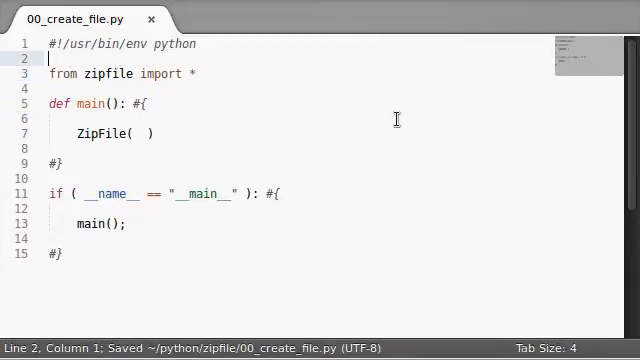
{"action": "left_click", "coordinate": [52, 118]}
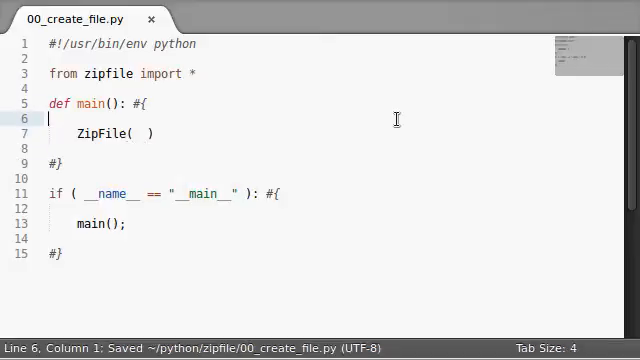
{"action": "type", "text": "f"}
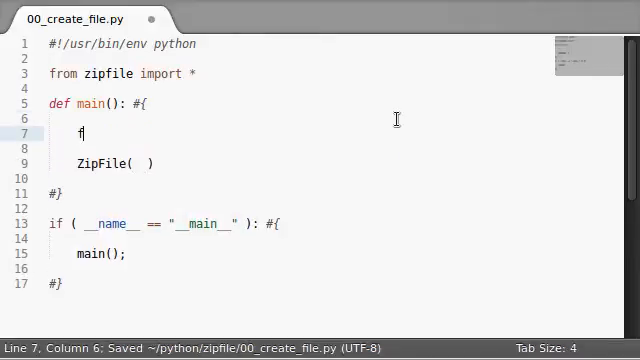
{"action": "type", "text": "ile_name = \""}
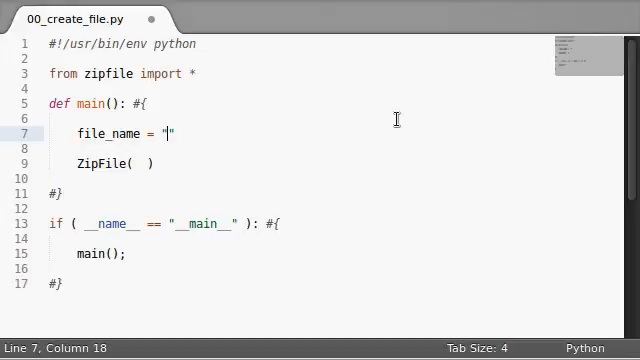
{"action": "type", "text": "shopping"}
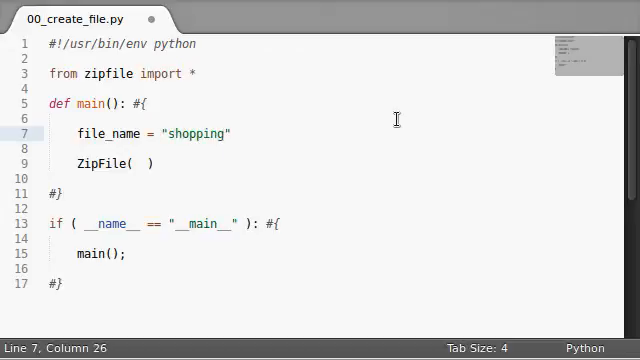
{"action": "type", "text": ".zip\";"}
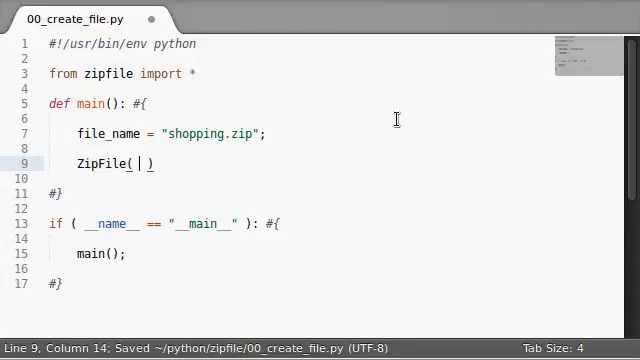
Pass file_name as the first ZipFile argument and save
{"action": "type", "text": "file_name"}
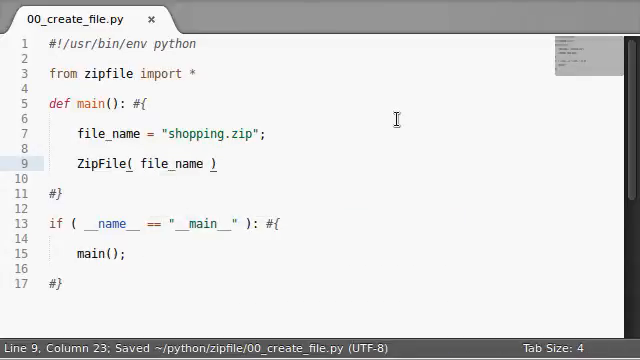
{"action": "type", "text": ","}
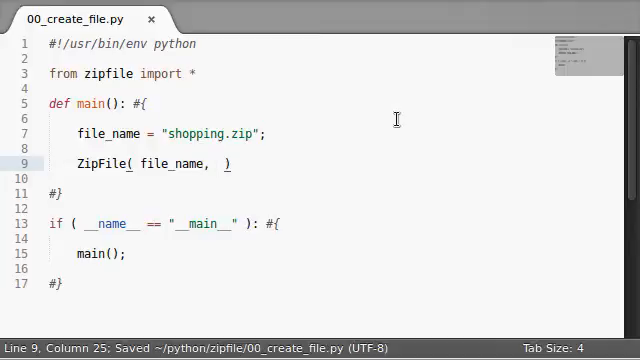
{"action": "left_click_drag", "start_coordinate": [77, 164], "coordinate": [222, 164]}
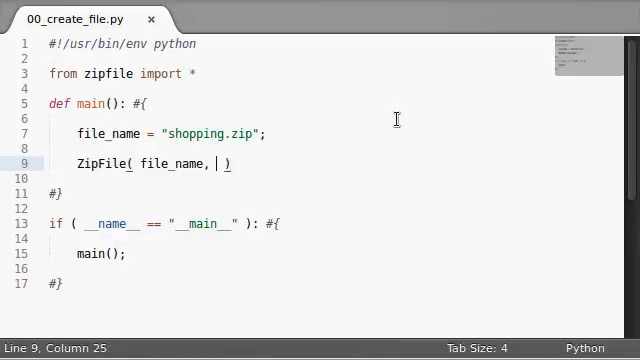
{"action": "key", "text": "ctrl+s"}
{"action": "type", "text": "open(\""}
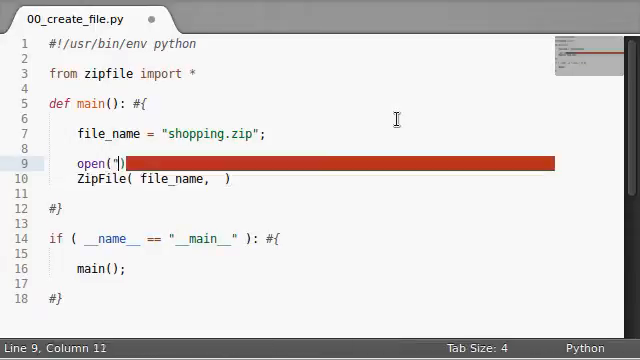
Type a trial open("default", "") example line with writing_object
{"action": "type", "text": "default\""}
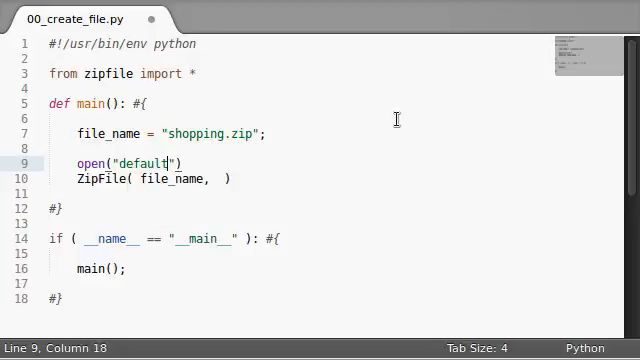
{"action": "type", "text": ", \"\""}
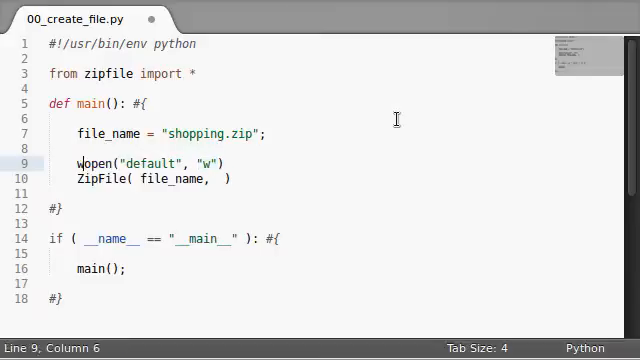
{"action": "type", "text": "riting_object"}
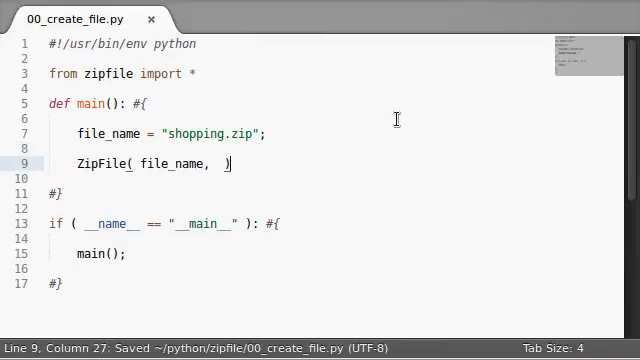
Add "w" as ZipFile's second argument, reviewing the file_name line
{"action": "type", "text": "\"w\""}
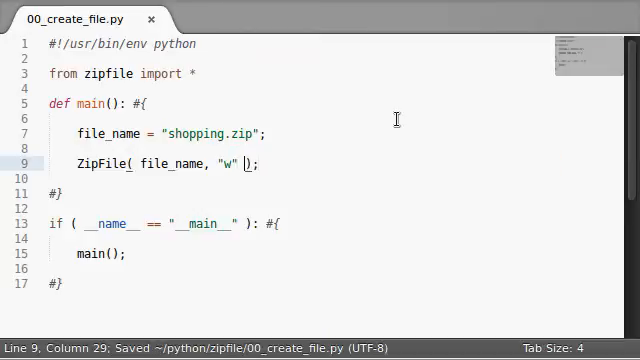
{"action": "double_click", "coordinate": [224, 164]}
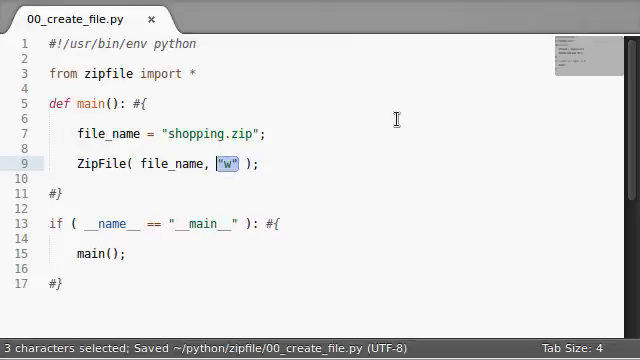
{"action": "left_click", "coordinate": [48, 134]}
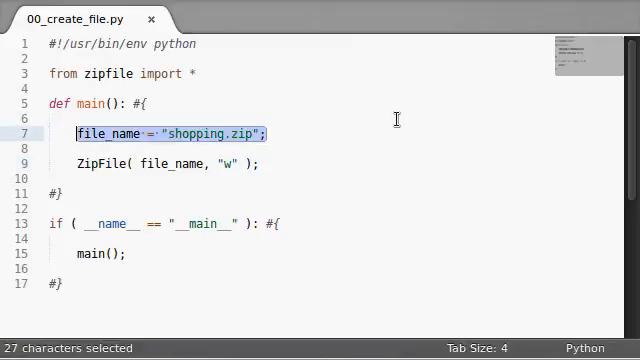
{"action": "left_click", "coordinate": [48, 163]}
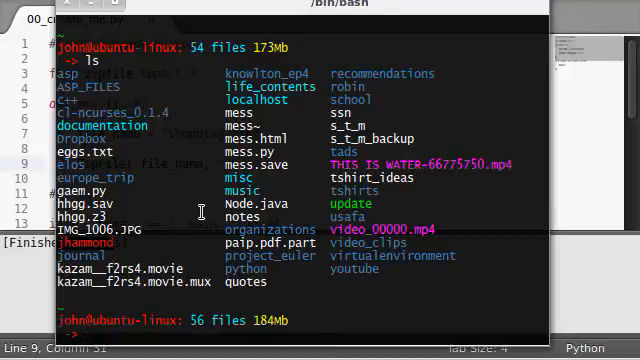
{"action": "type", "text": "ls"}
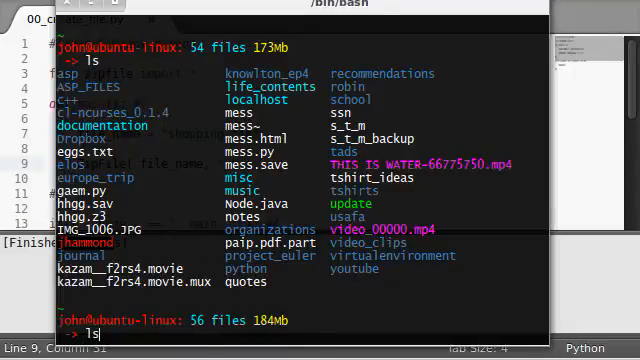
{"action": "type", "text": "a"}
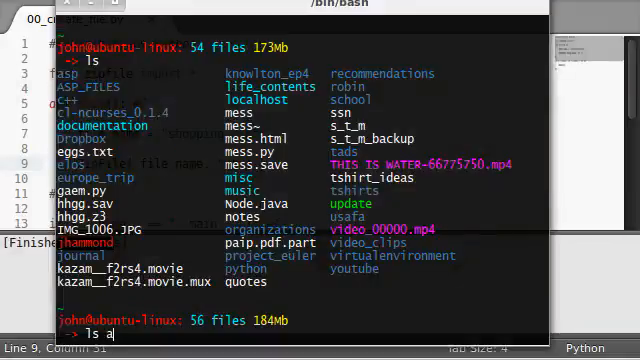
{"action": "type", "text": "shopp"}
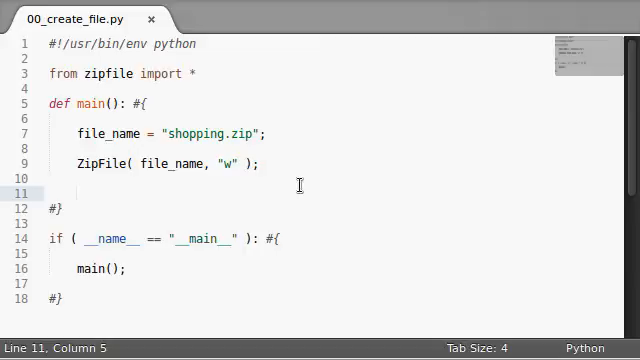
Assign the ZipFile to zip_archive, add zip_archive.close();, and save
{"action": "type", "text": "zip_archive ="}
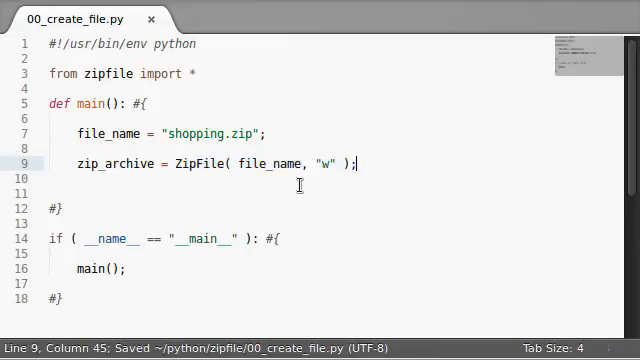
{"action": "type", "text": "zip_arch"}
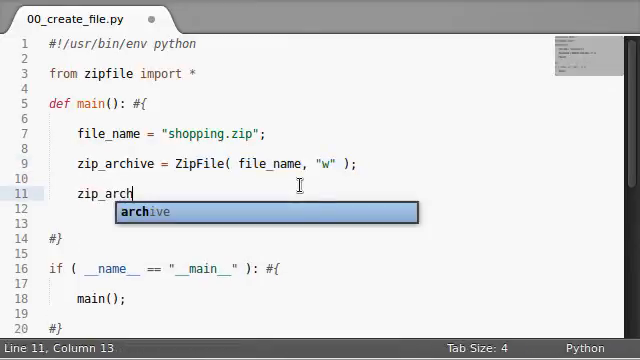
{"action": "type", "text": "ive.close()"}
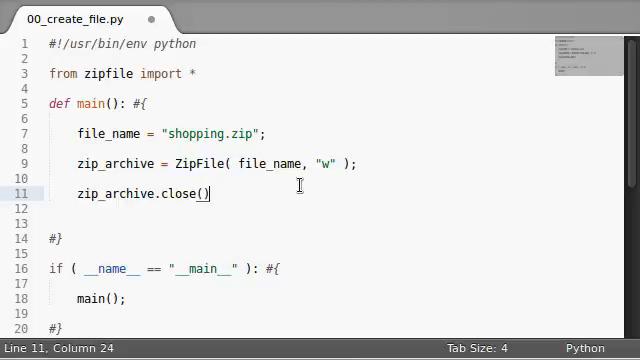
{"action": "type", "text": ";"}
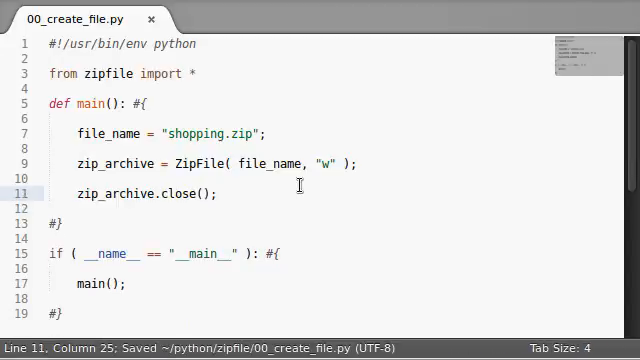
{"action": "key", "text": "ctrl+b"}
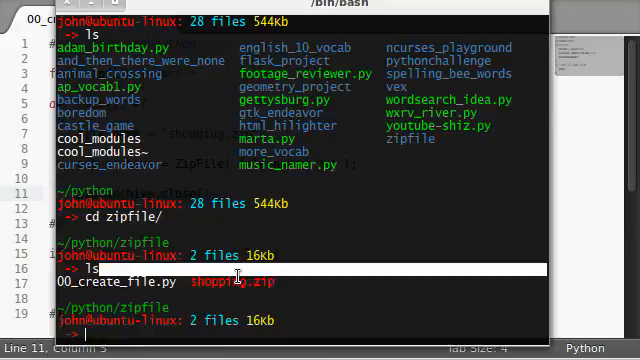
Type thunar in the terminal to launch the file manager
{"action": "type", "text": "thuna"}
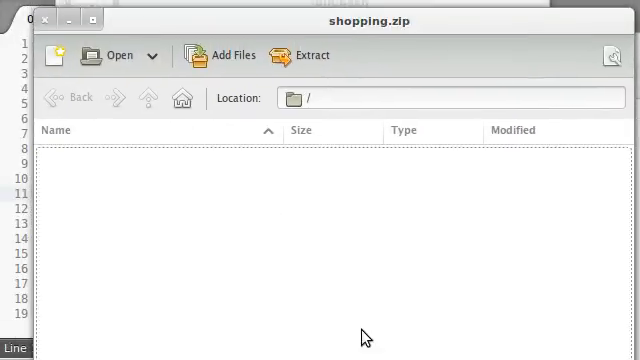
{"action": "mouse_move", "coordinate": [233, 243]}
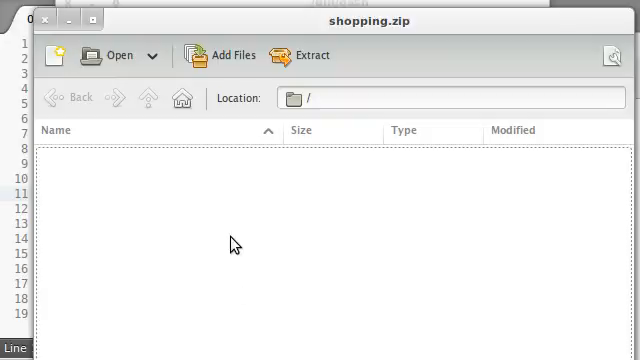
{"action": "mouse_move", "coordinate": [230, 238]}
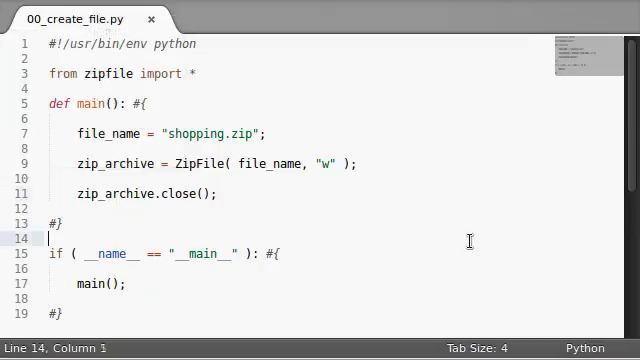
Save the unchanged 00_create_file.py script in Sublime Text
{"action": "key", "text": "ctrl+s"}
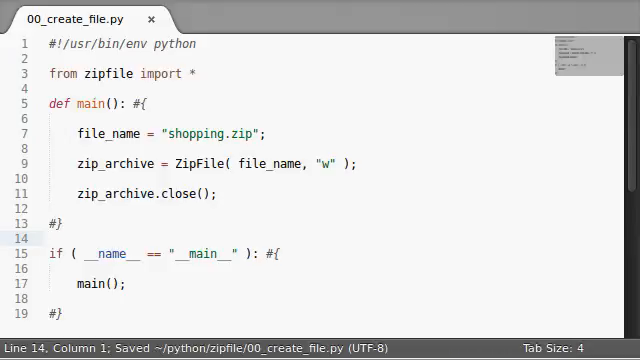